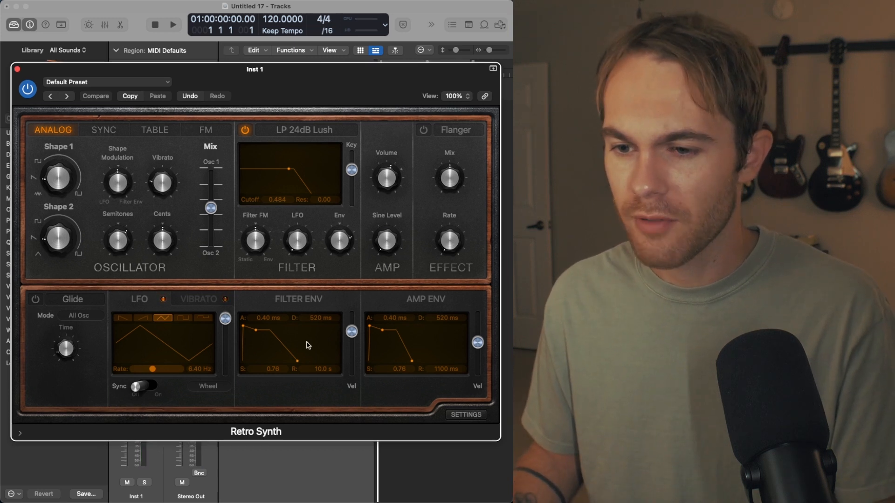
mouse_move(365, 388)
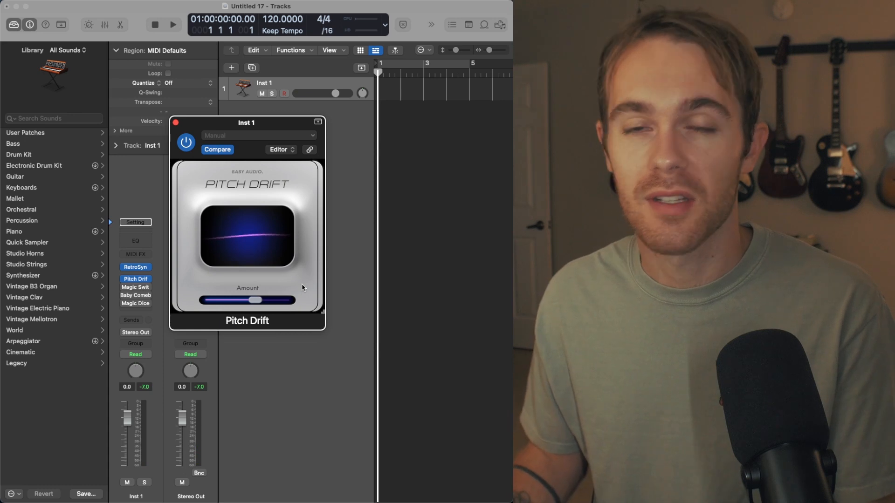
Bring up the Magic Switch plug-in window from the Inst 1 insert slot.
left_click(135, 287)
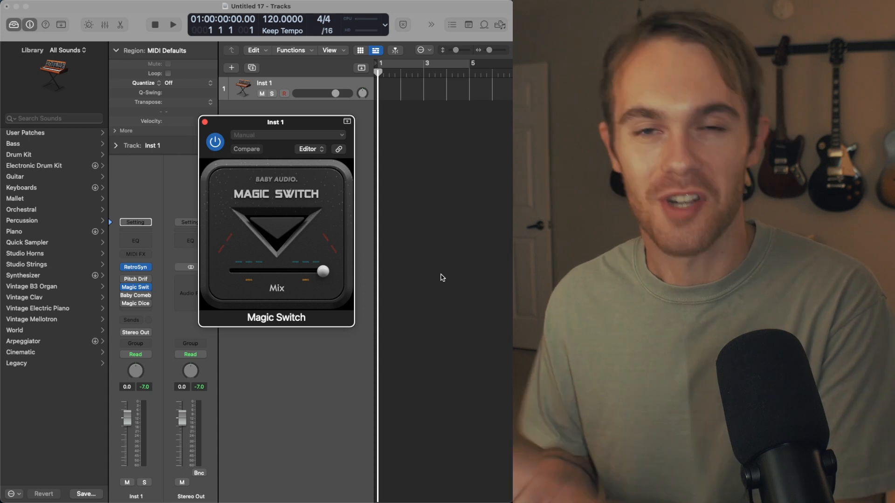
mouse_move(305, 270)
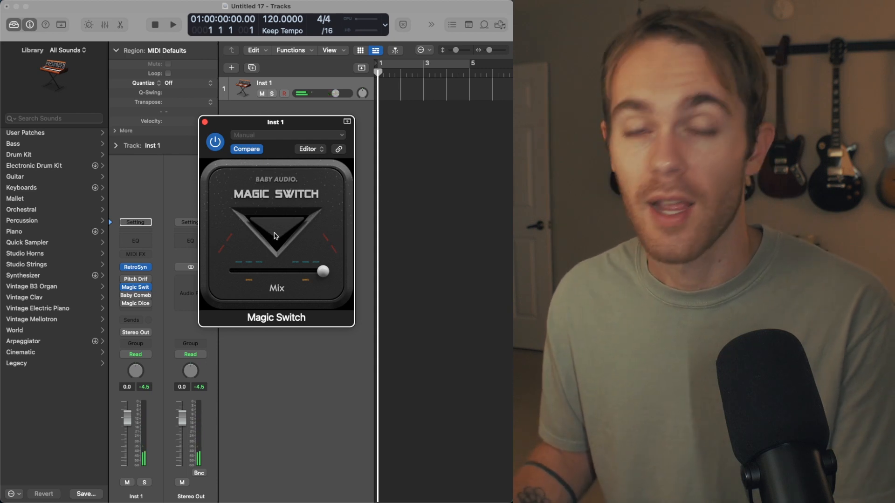
Engage Magic Switch via its triangle button and push the Mix slider fully wet.
left_click(276, 231)
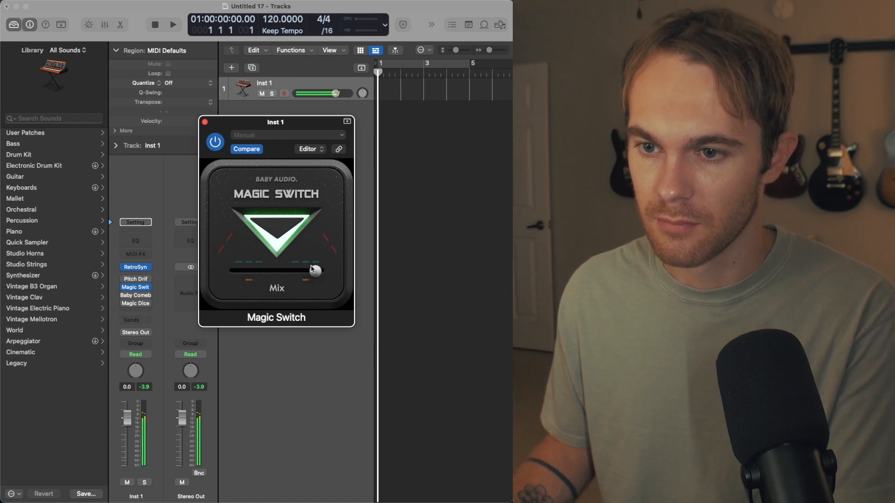
left_click_drag(275, 122, 281, 120)
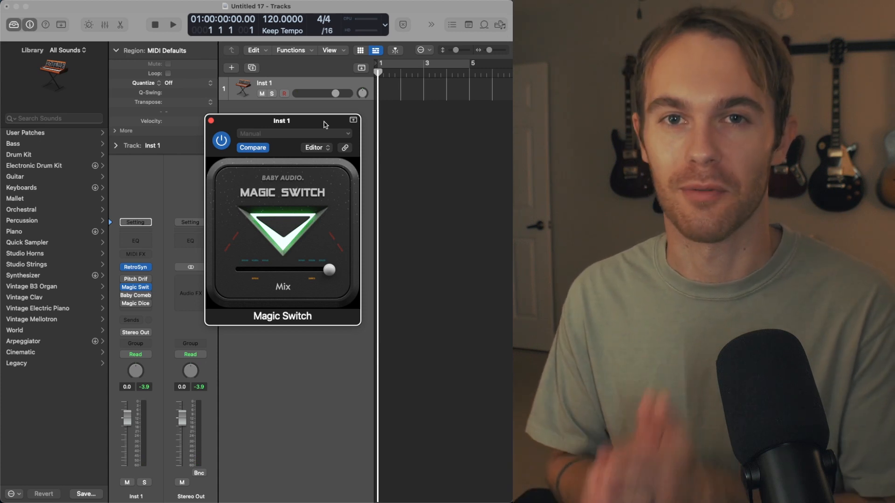
Bring up the Baby Comeback delay window from the Inst 1 insert slot.
left_click(136, 295)
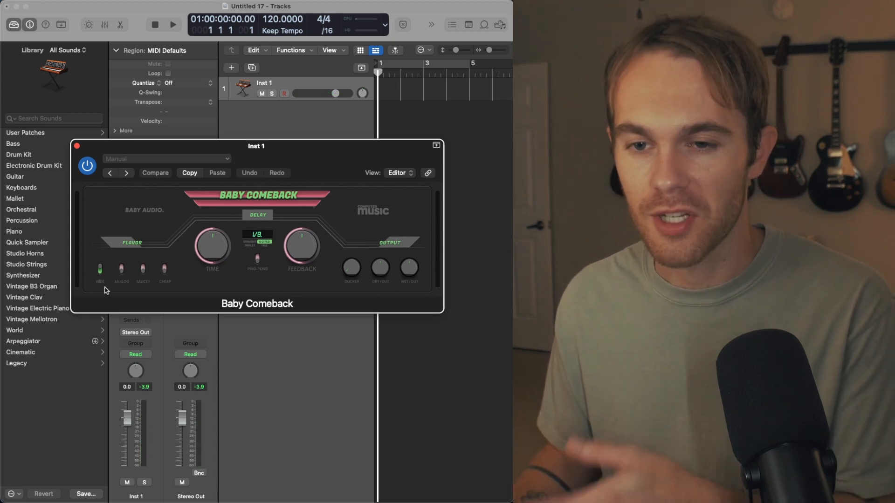
mouse_move(150, 291)
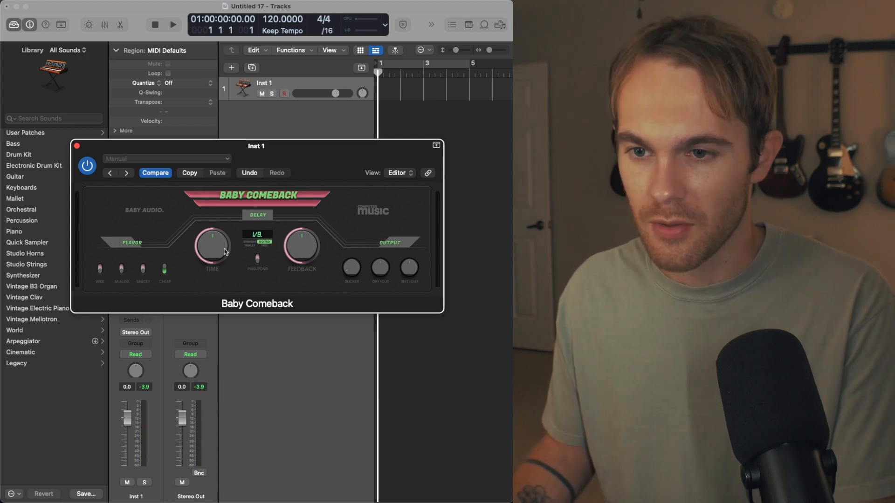
mouse_move(249, 278)
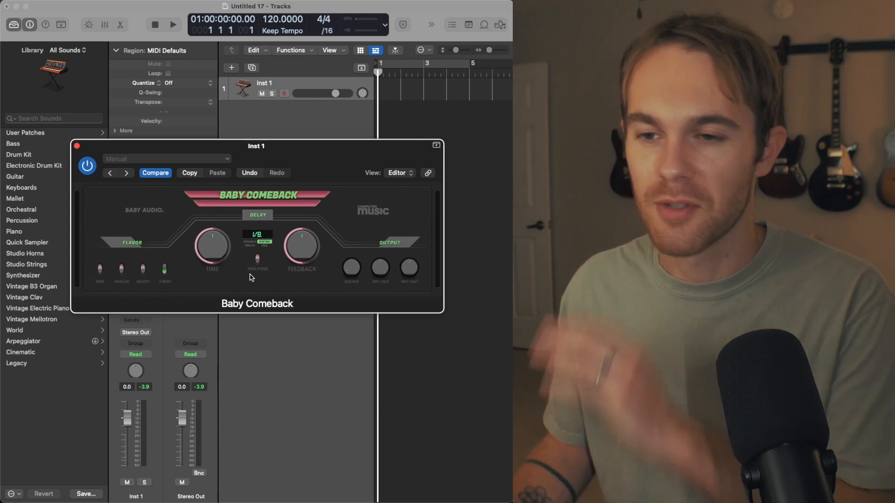
mouse_move(216, 250)
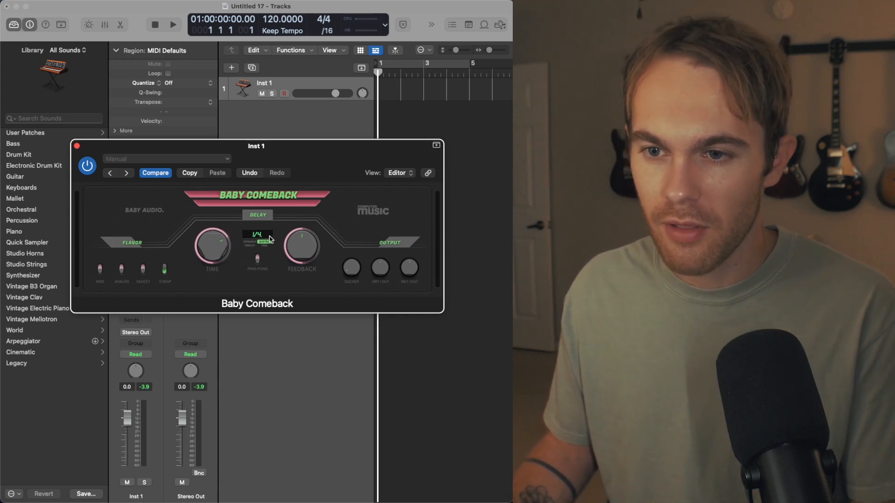
mouse_move(250, 251)
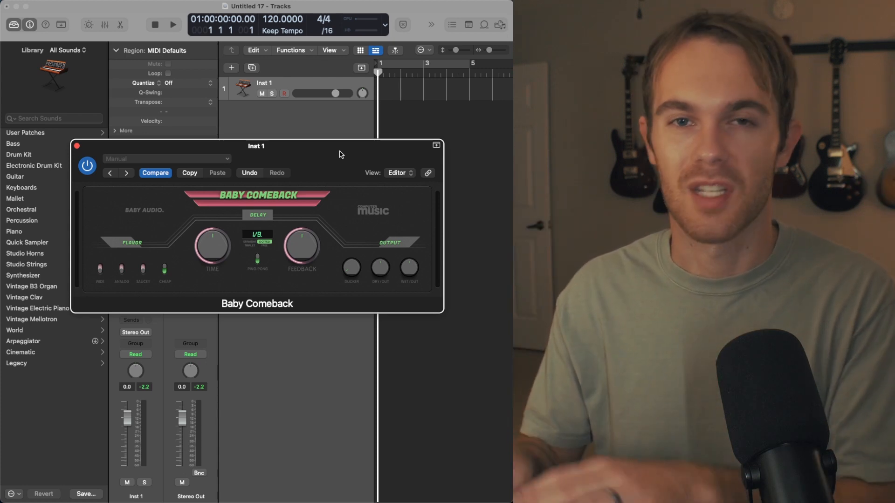
left_click_drag(256, 146, 285, 151)
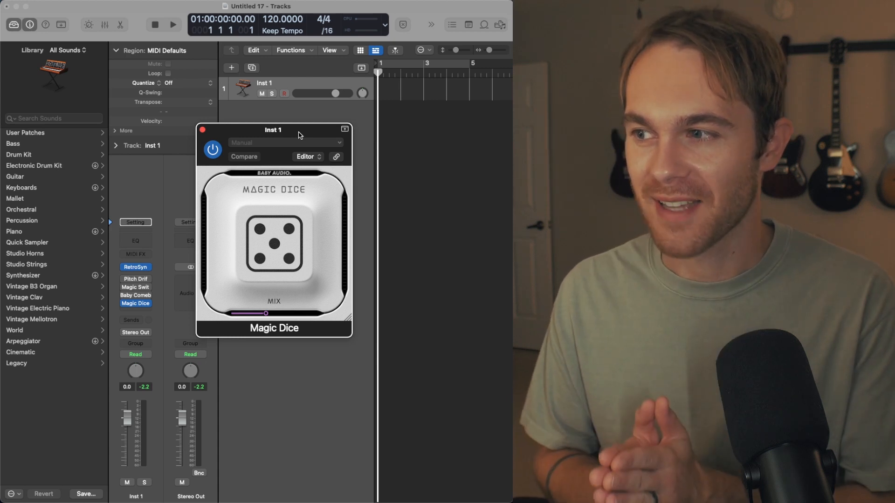
mouse_move(242, 162)
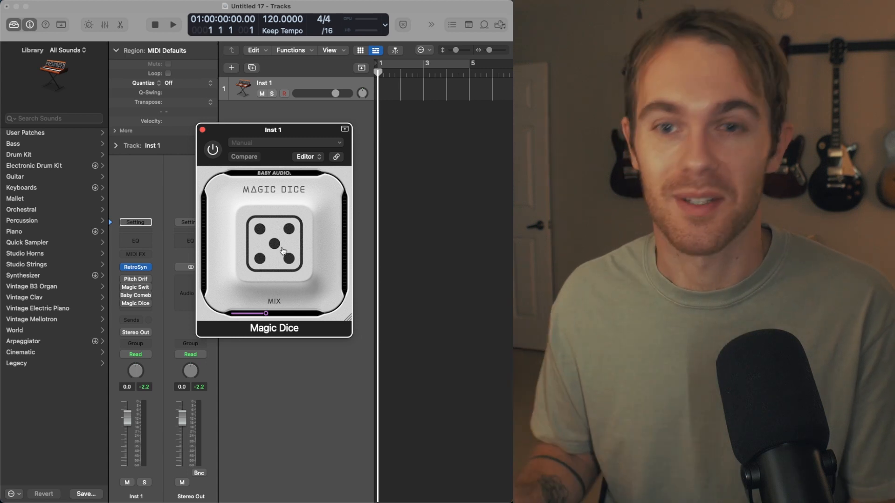
Play Inst 1 through Magic Dice and roll the dice twice for new randomized settings.
left_click(212, 149)
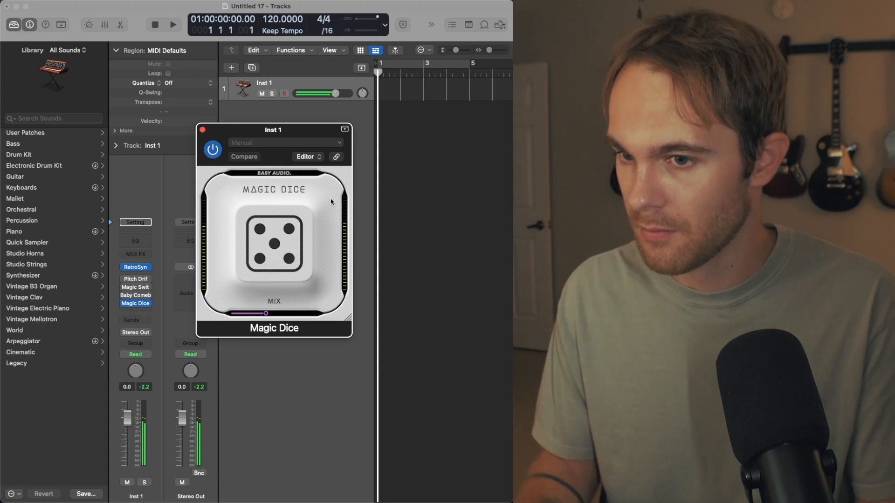
left_click(273, 251)
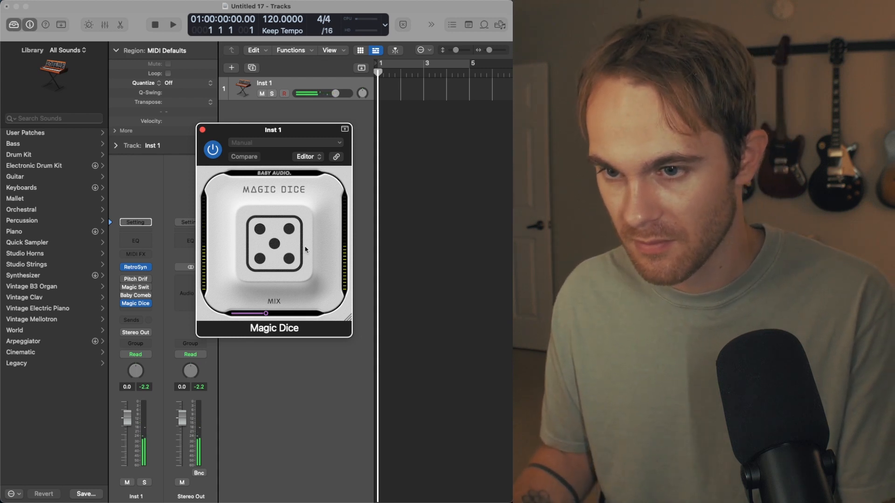
left_click(274, 246)
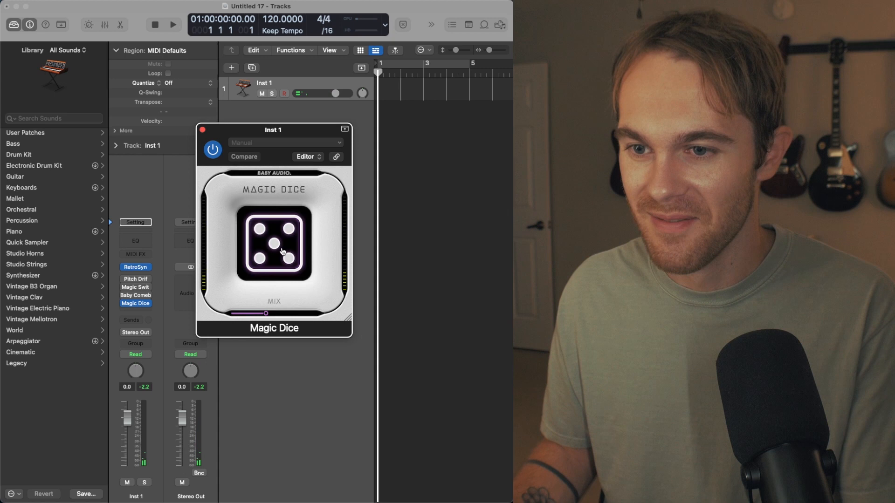
left_click(274, 242)
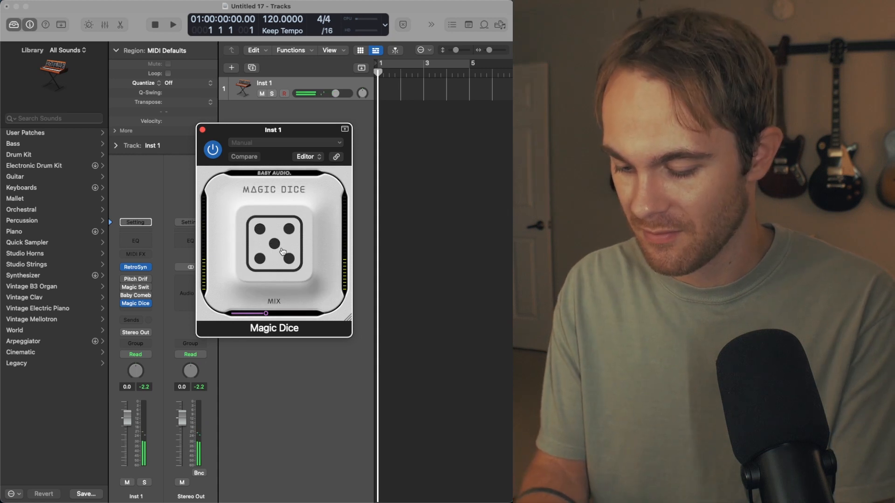